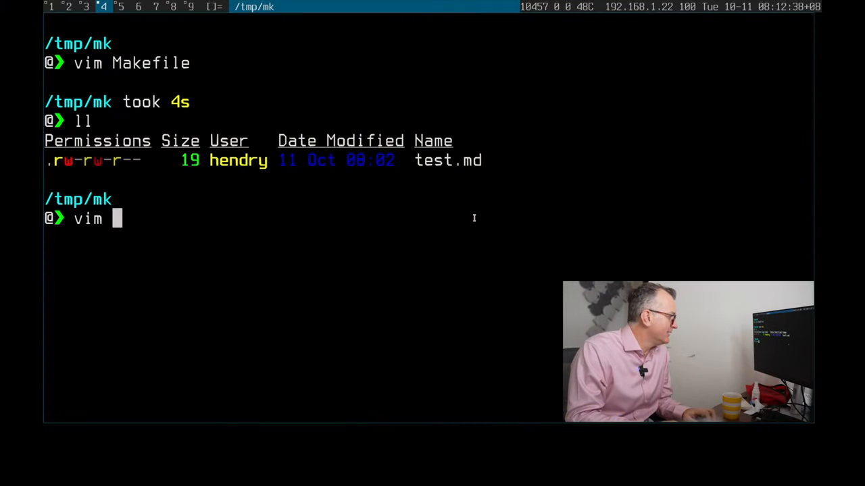
Add an extra line below 'Hi!' in test.md and save it back to the shell
key("Return")
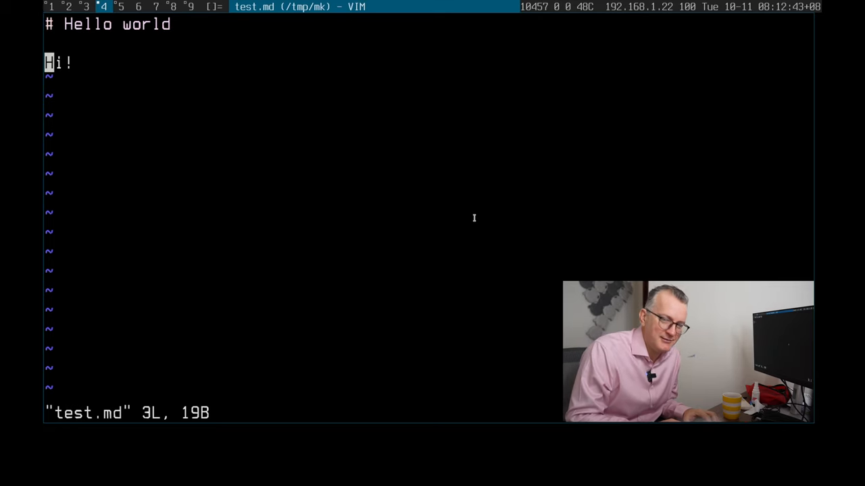
key("o")
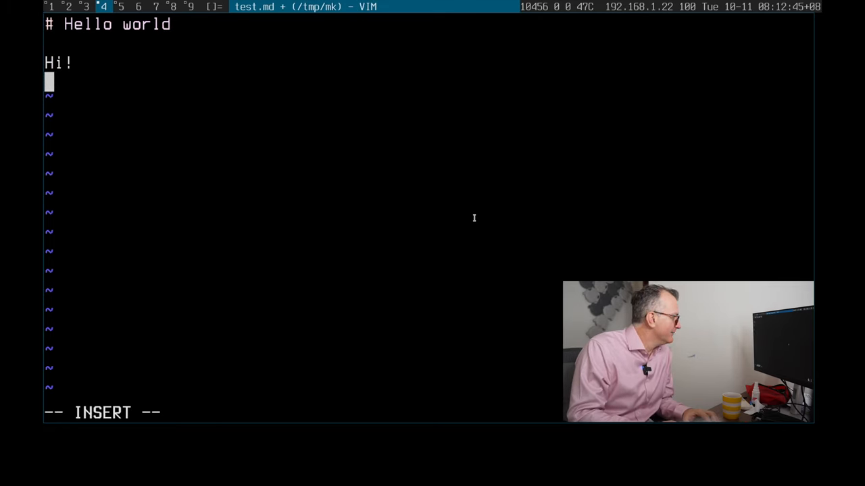
key("Return")
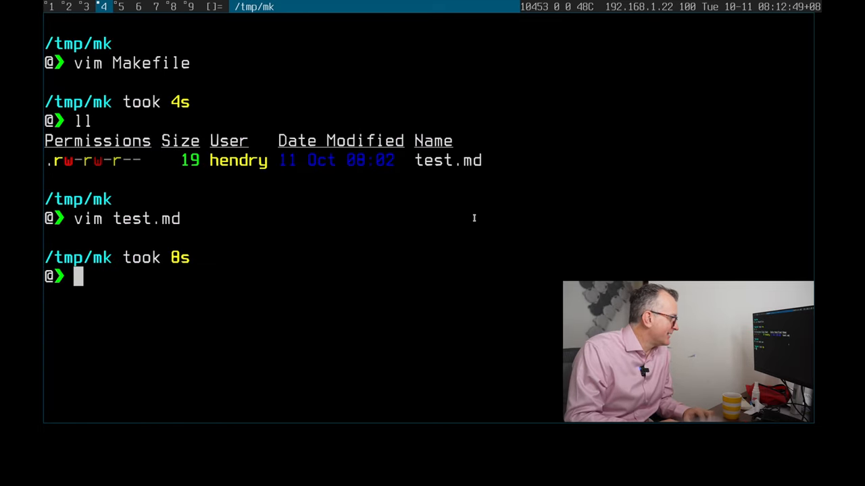
List the directory and create a new empty Makefile in Vim
type("ll")
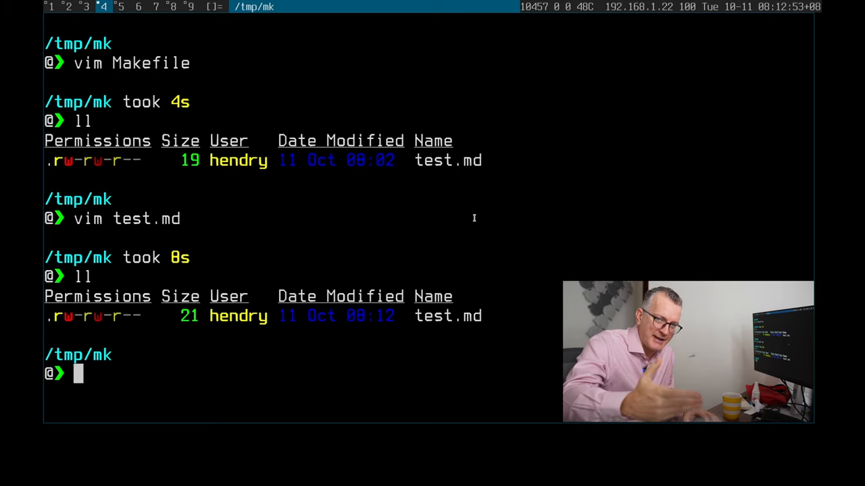
type("vim Make")
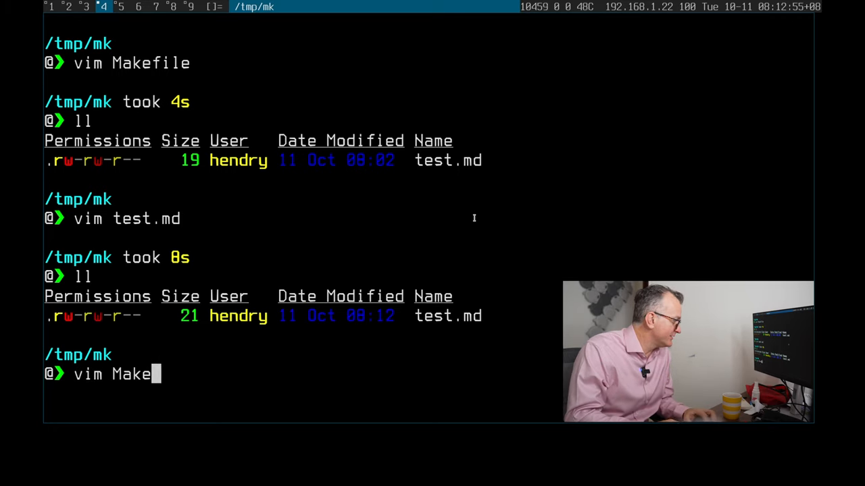
type("file")
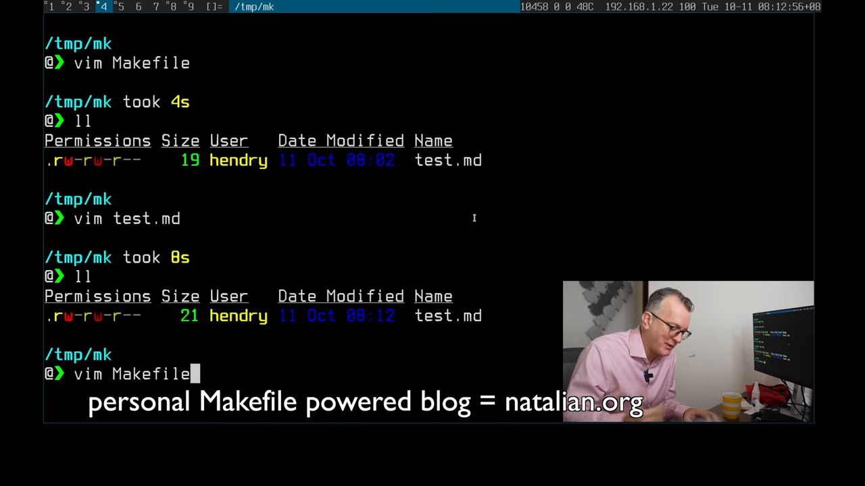
key("Return")
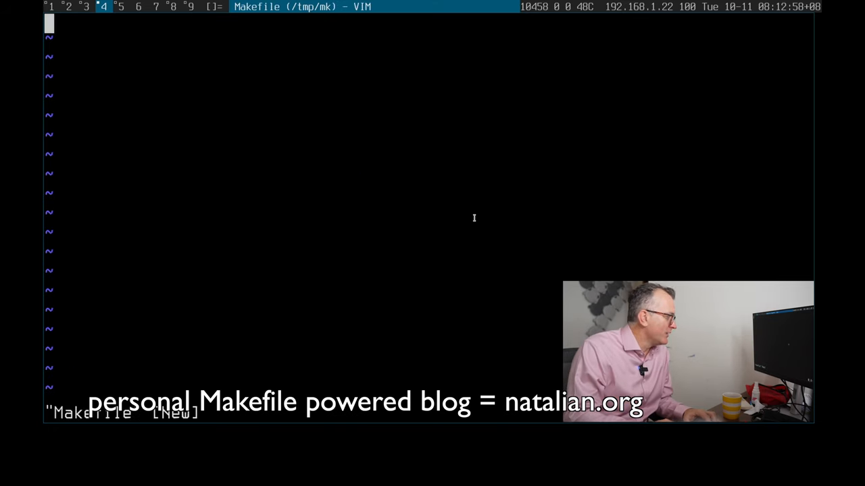
Write the rule header 'test.html: test.md' in the empty Makefile
key("i")
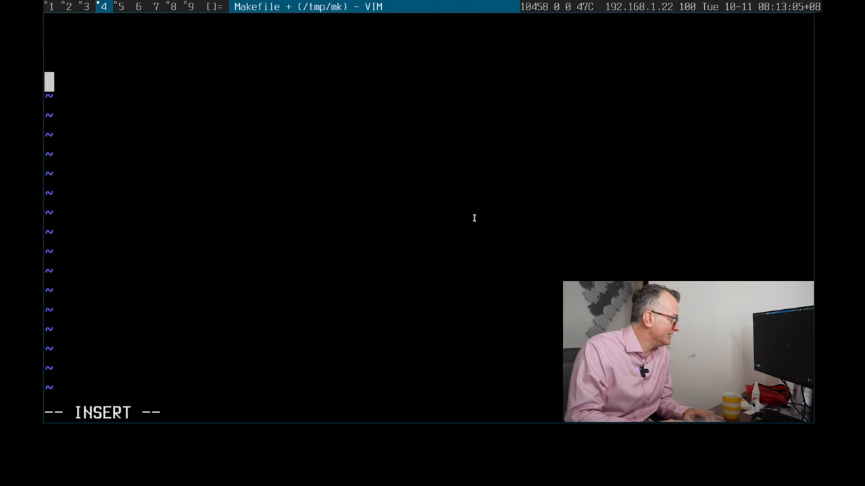
type("test.h")
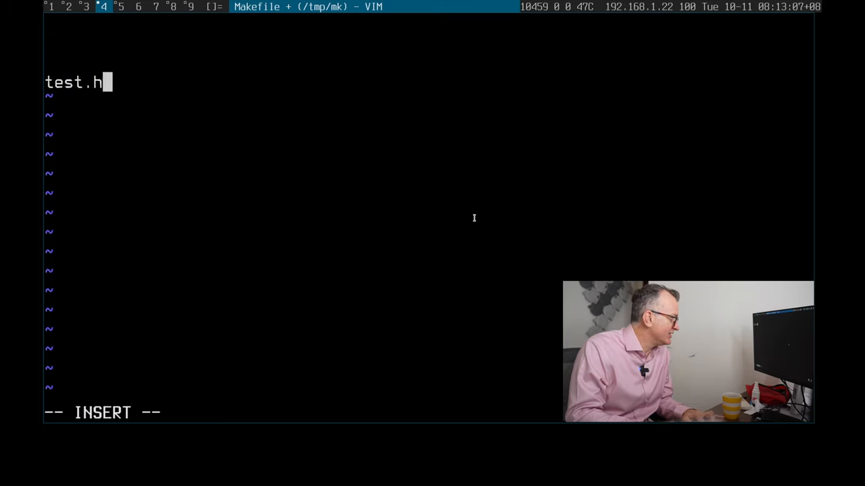
type("tml:")
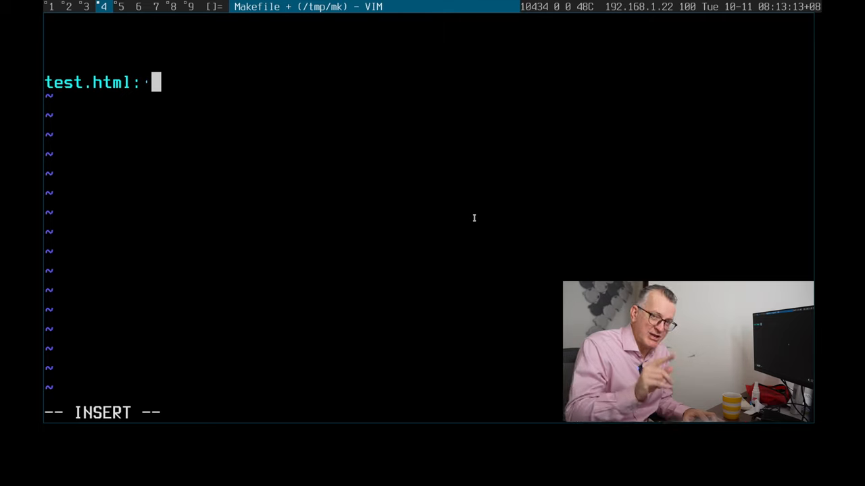
type("test.md")
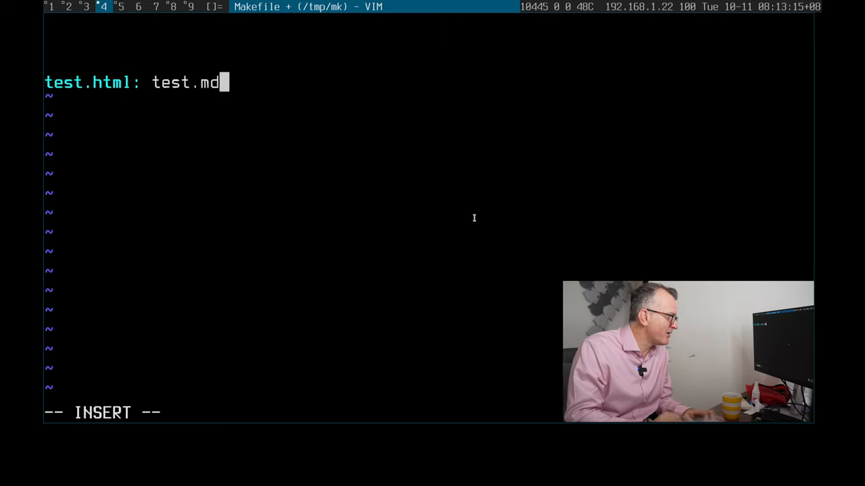
key("Return")
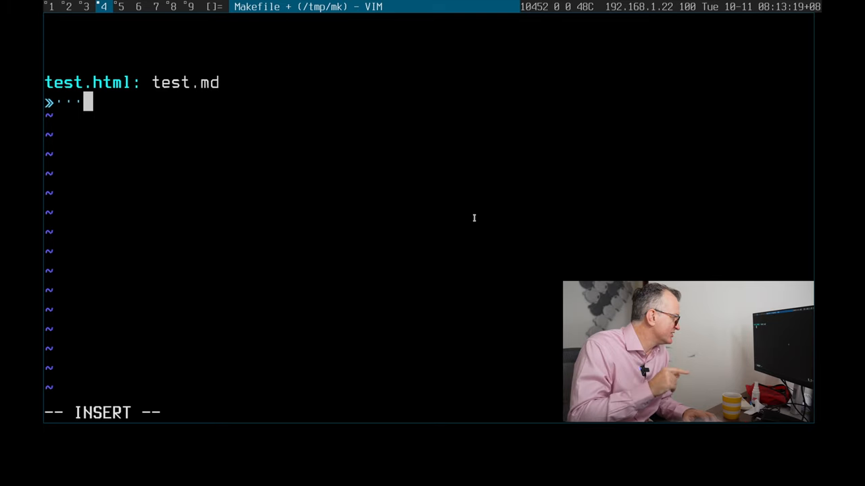
mouse_move(361, 57)
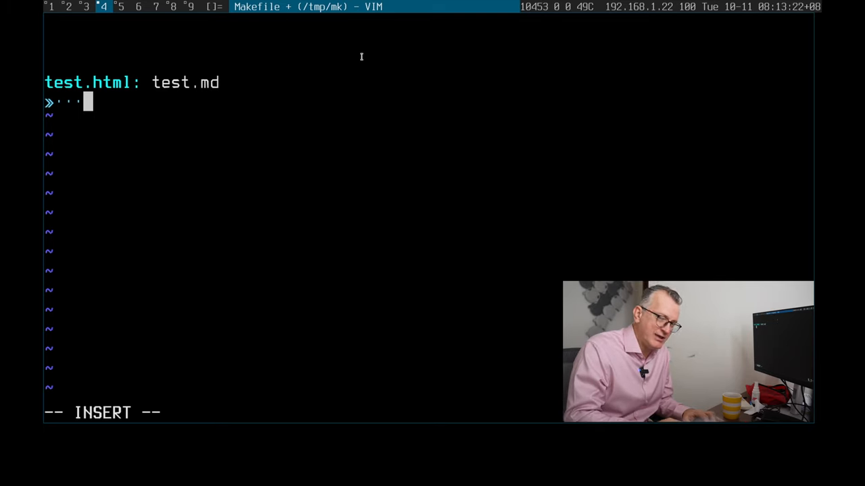
Add the indented recipe 'markdown test.md > test.html' under the rule
type("markdown")
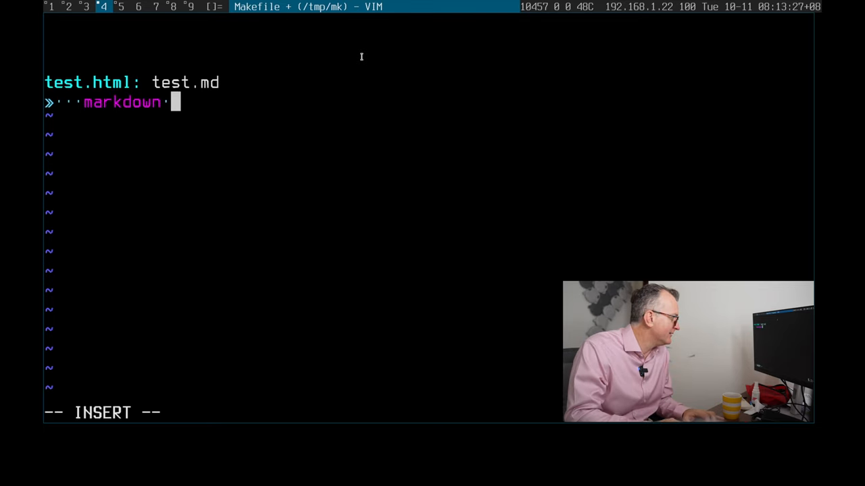
type("testm")
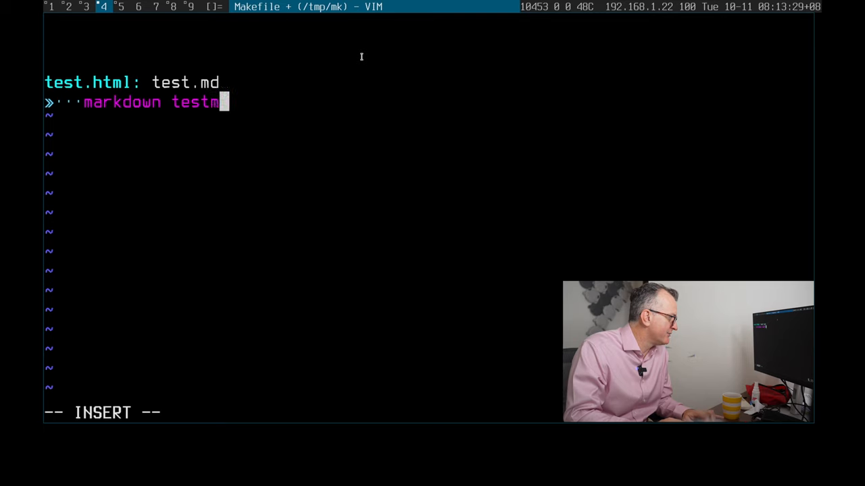
type(".md > test.html")
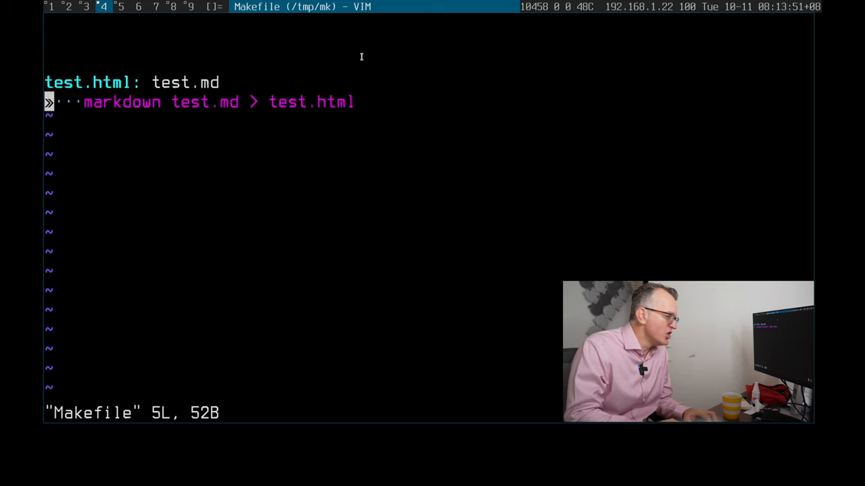
key("o")
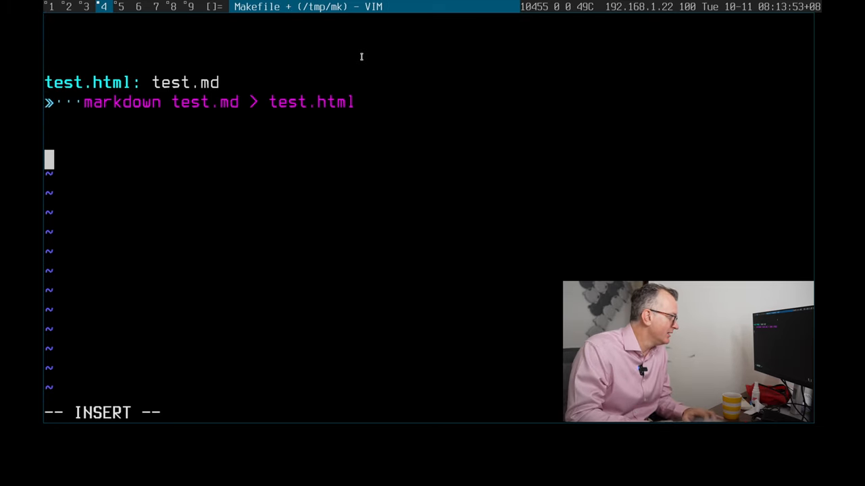
Add a clean target whose recipe runs 'rm -f test.html'
type("clean:")
type("rm")
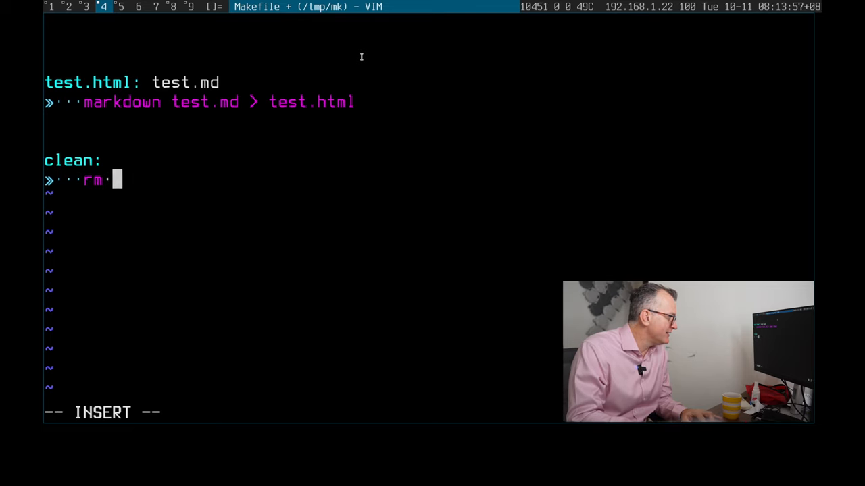
type("-f te")
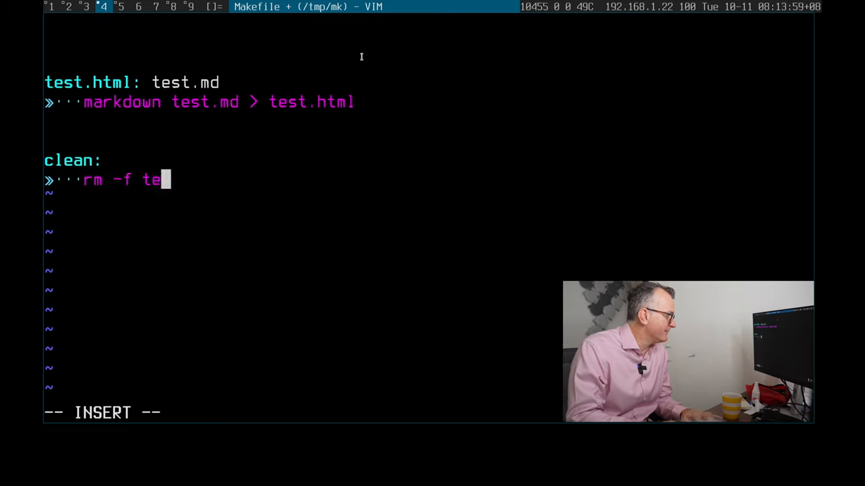
type("st.html")
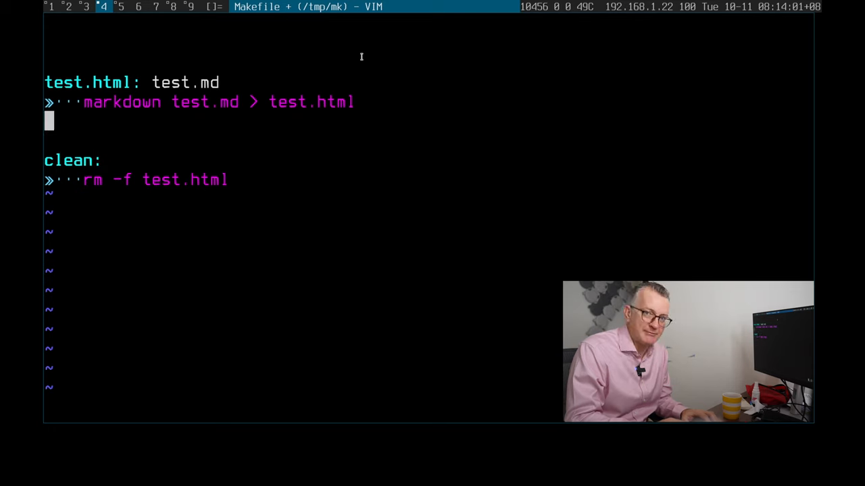
Add an all target depending on test.html, discarding stray 'foo.' text
type("all:")
type("test.html")
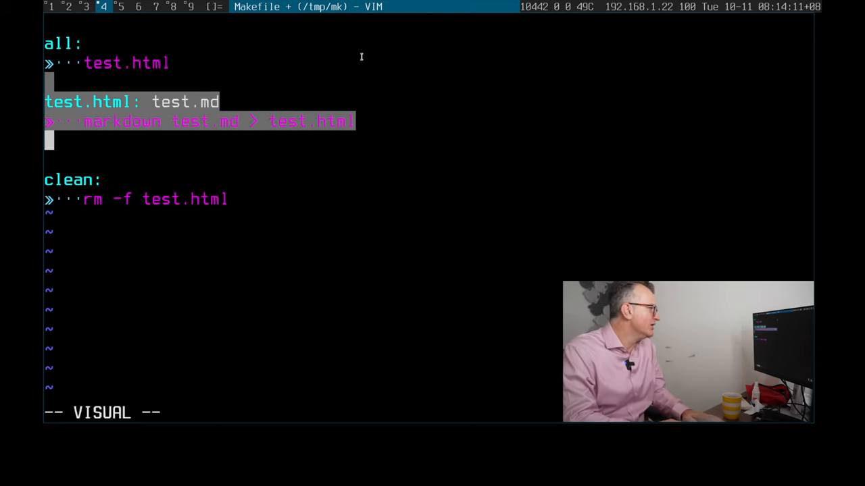
type("foo.")
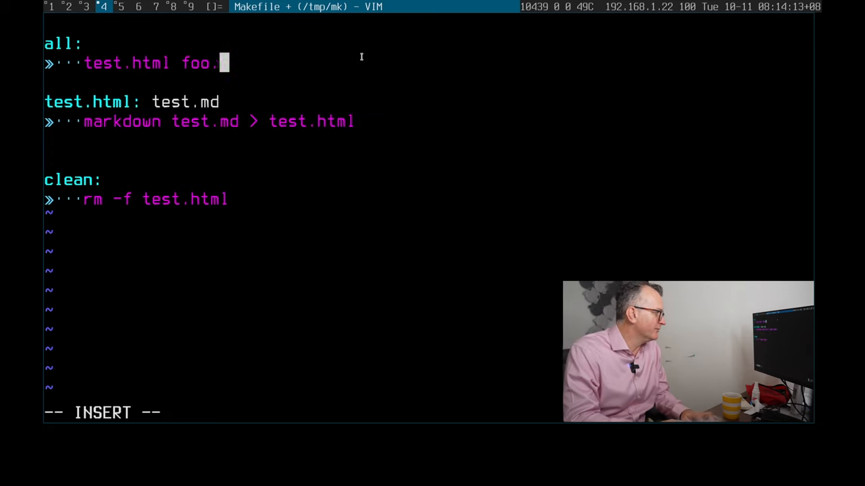
key("BackSpace")
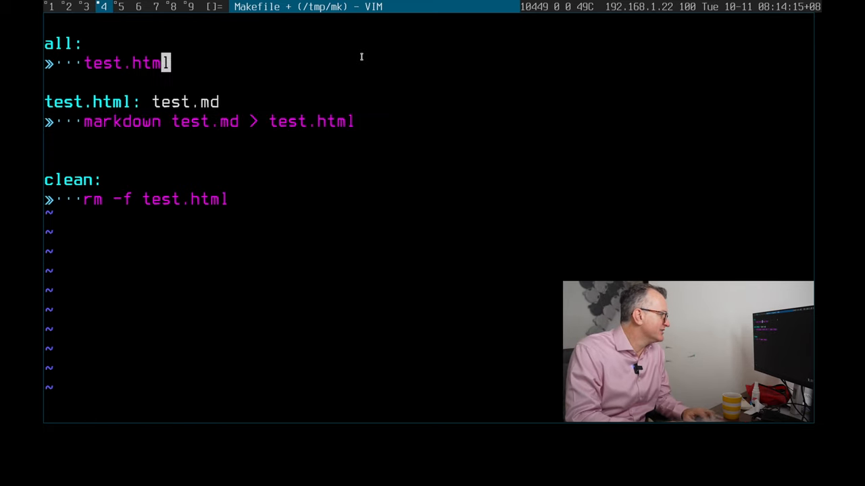
Save the Makefile with :w and return to the shell
key("Return")
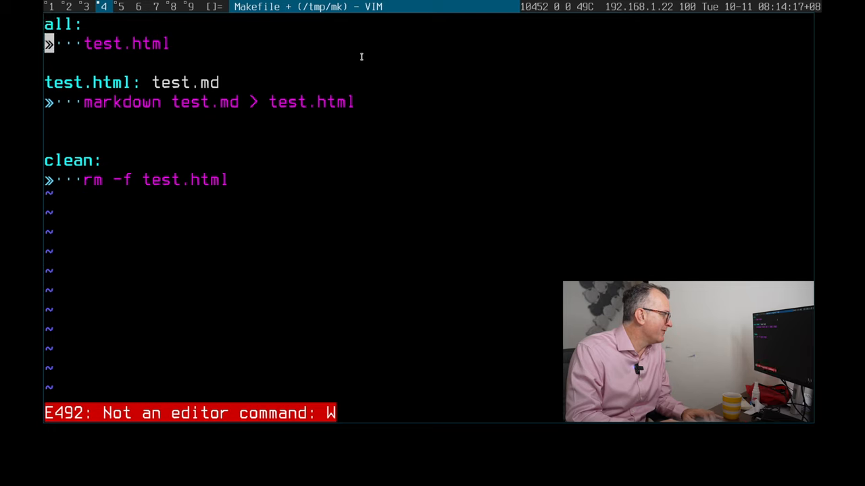
type(":w")
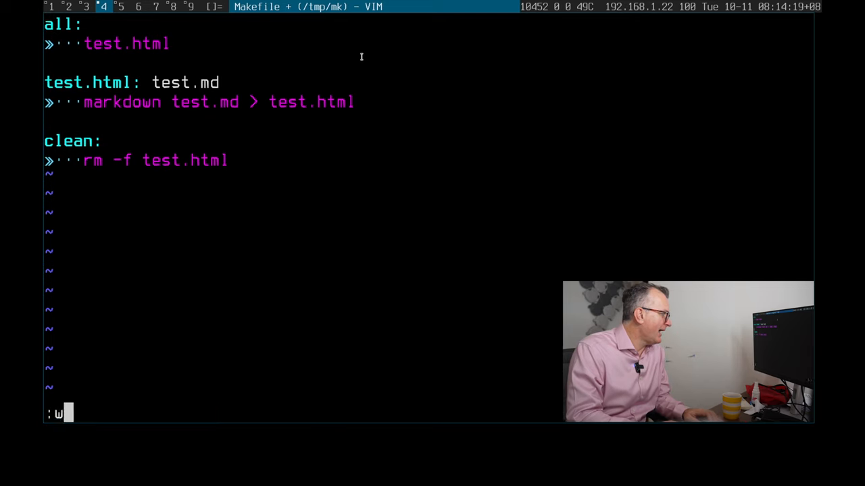
key("Return")
type("make c")
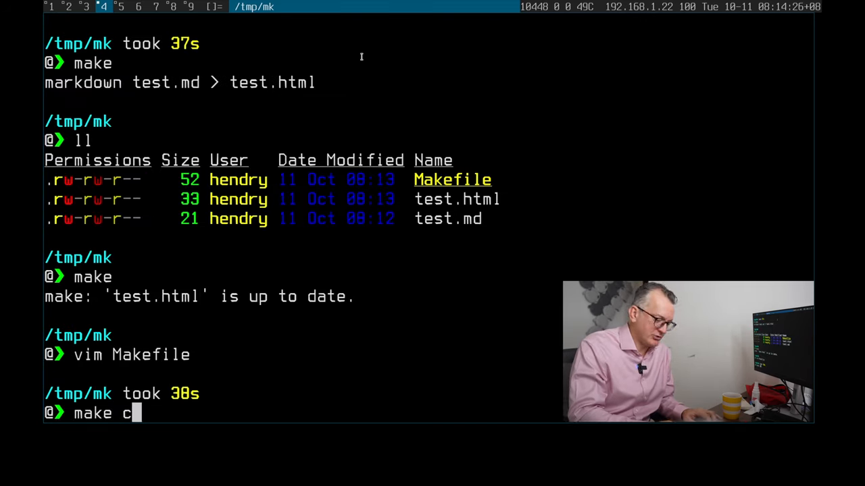
Run make clean to delete test.html and reopen the Makefile to fix the all target
key("Return")
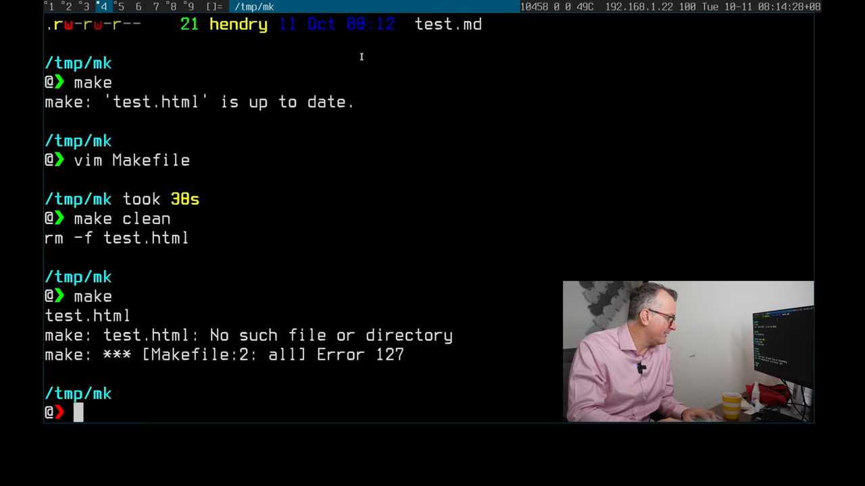
type("vim M")
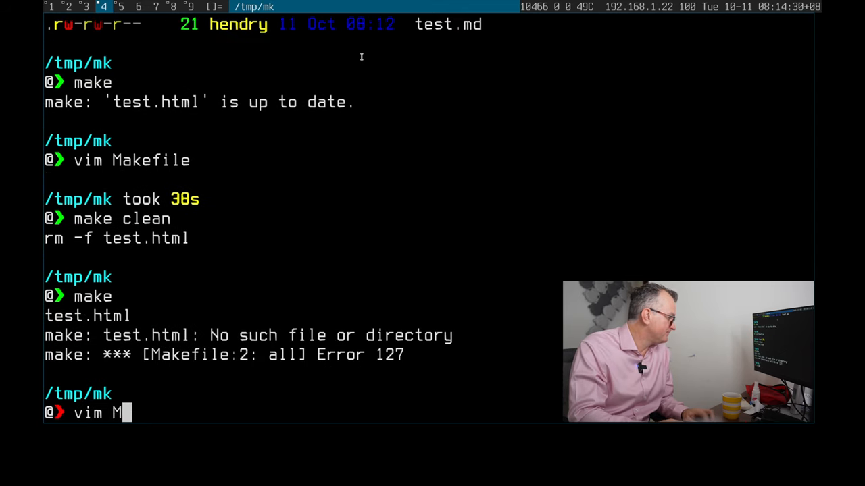
key("Return")
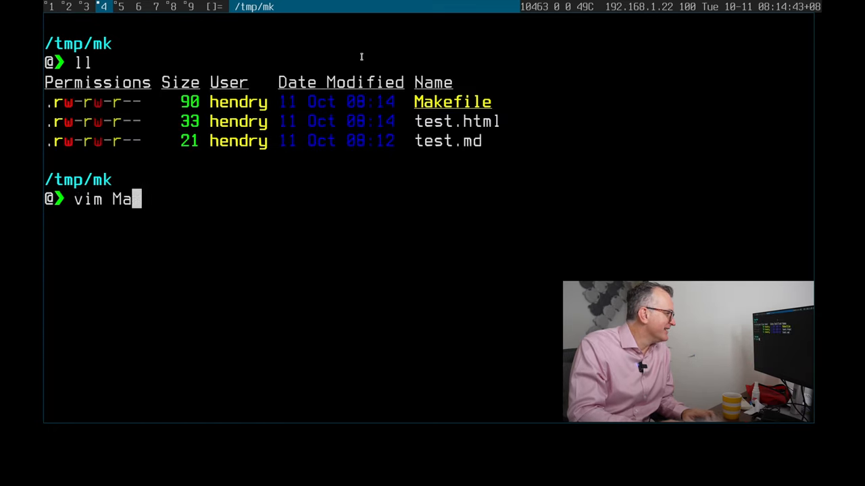
Check make offers all, clean and test.html targets, then reopen the Makefile
key("Return")
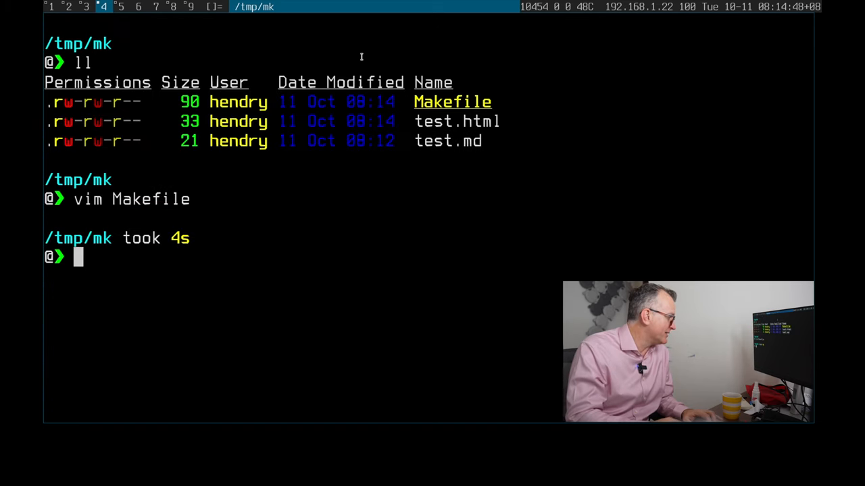
type("make")
type("vim Ma")
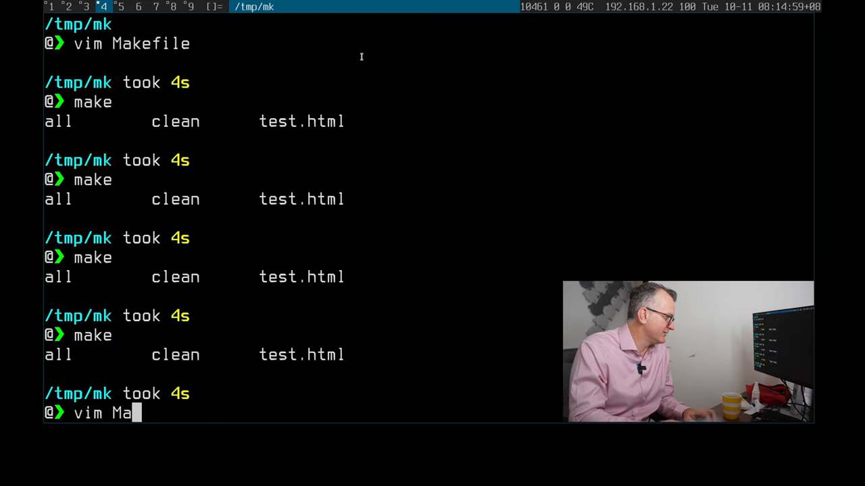
key("Return")
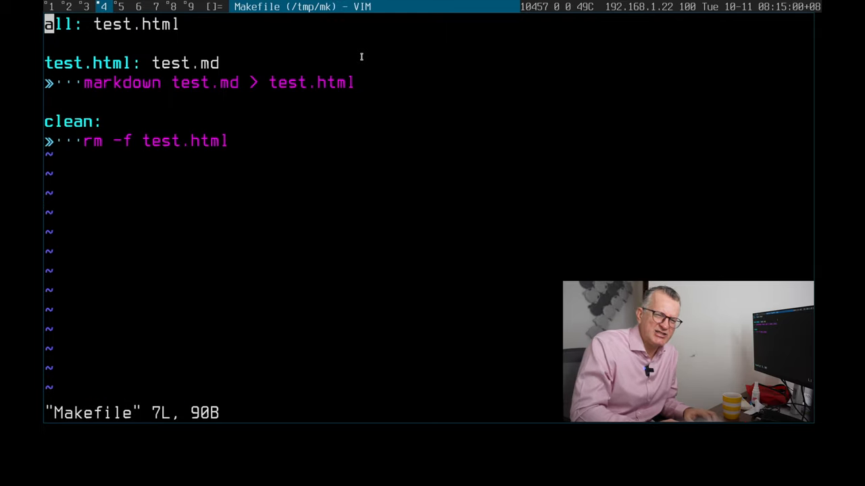